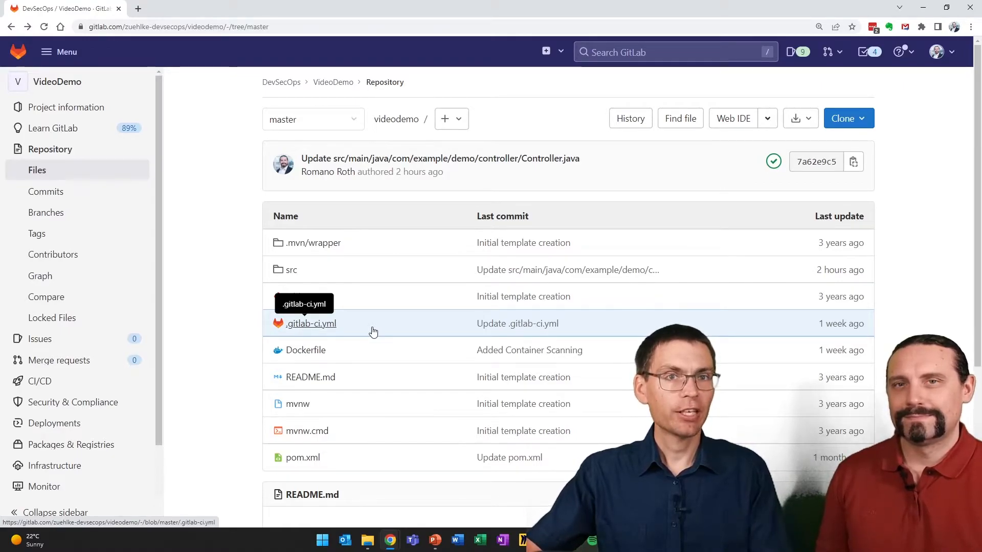
- Open the VideoDemo project's .gitlab-ci.yml in GitLab's Web IDE for editing
{"action": "left_click", "coordinate": [311, 323]}
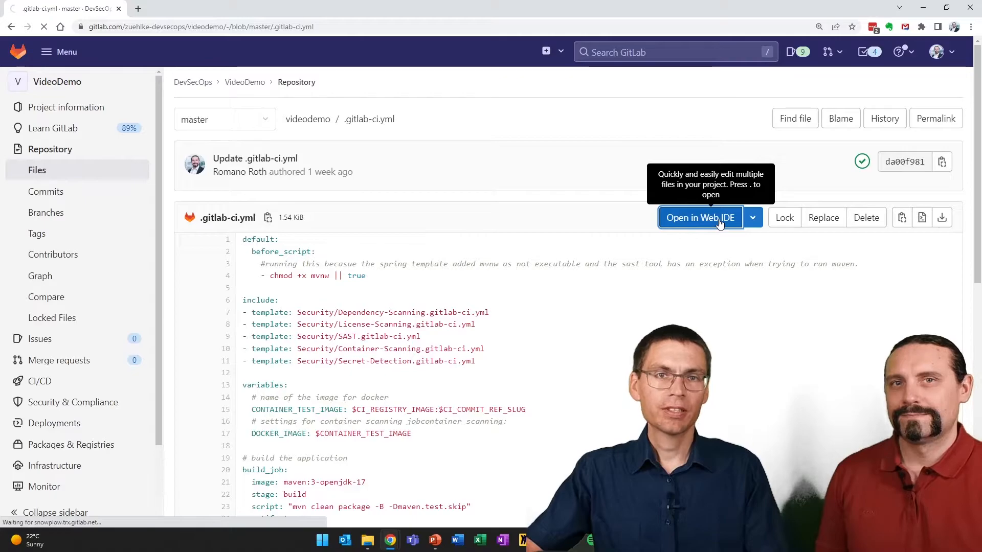
{"action": "left_click", "coordinate": [699, 217]}
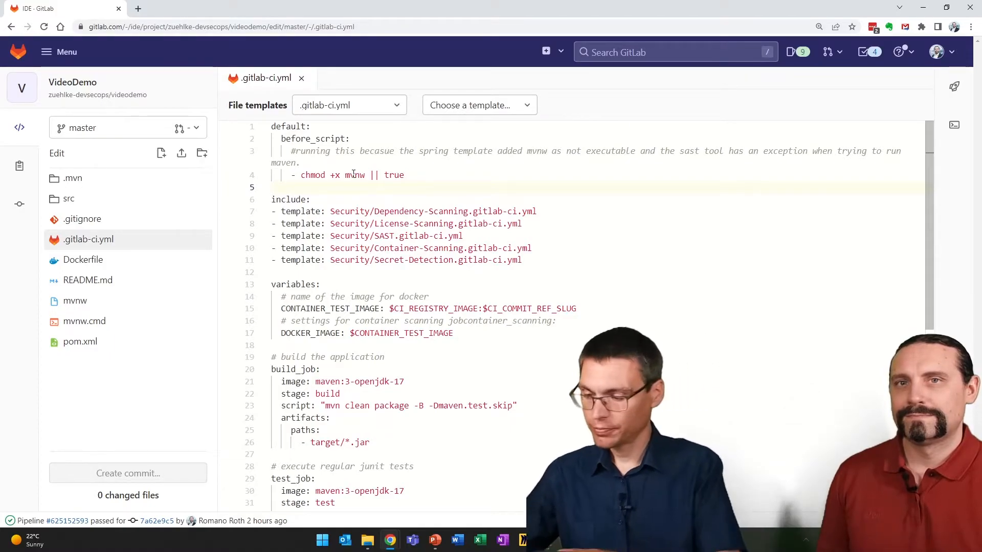
- Add a dast stage, the Security/DAST.gitlab-ci.yml include, DAST website and full-scan variables, and a dast job with the demoApp service
{"action": "key", "text": "enter"}
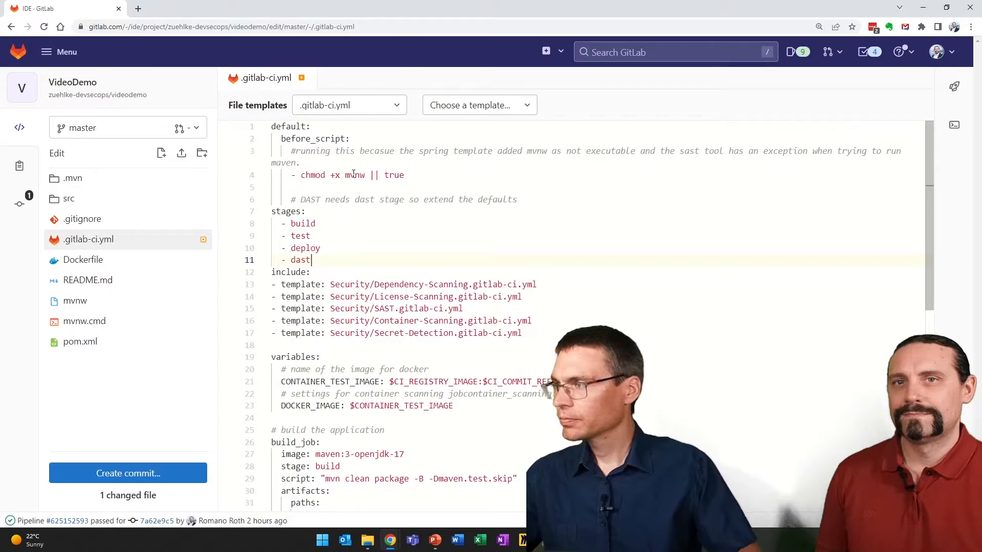
{"action": "key", "text": "enter"}
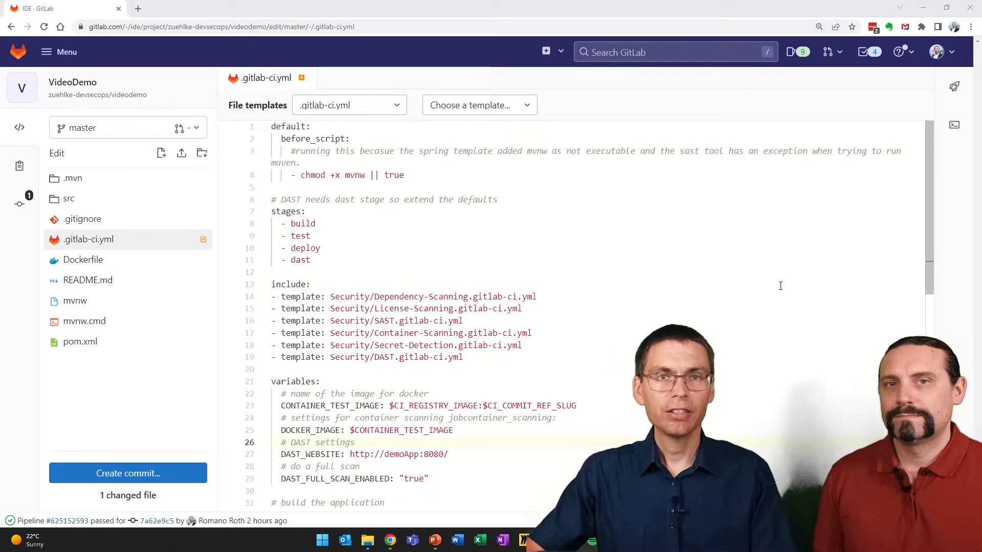
{"action": "scroll", "scroll_direction": "down", "scroll_amount": 3}
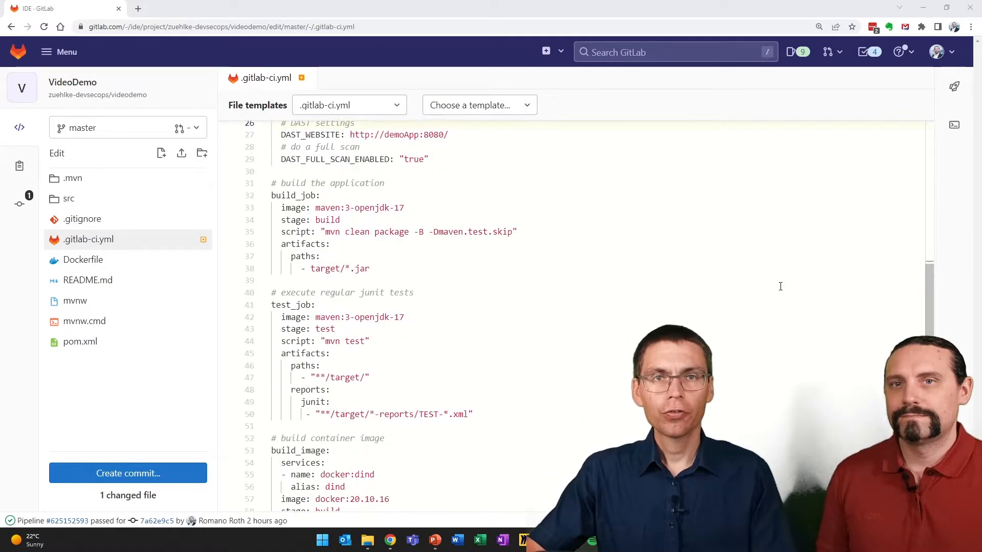
{"action": "scroll", "scroll_direction": "down", "scroll_amount": 3}
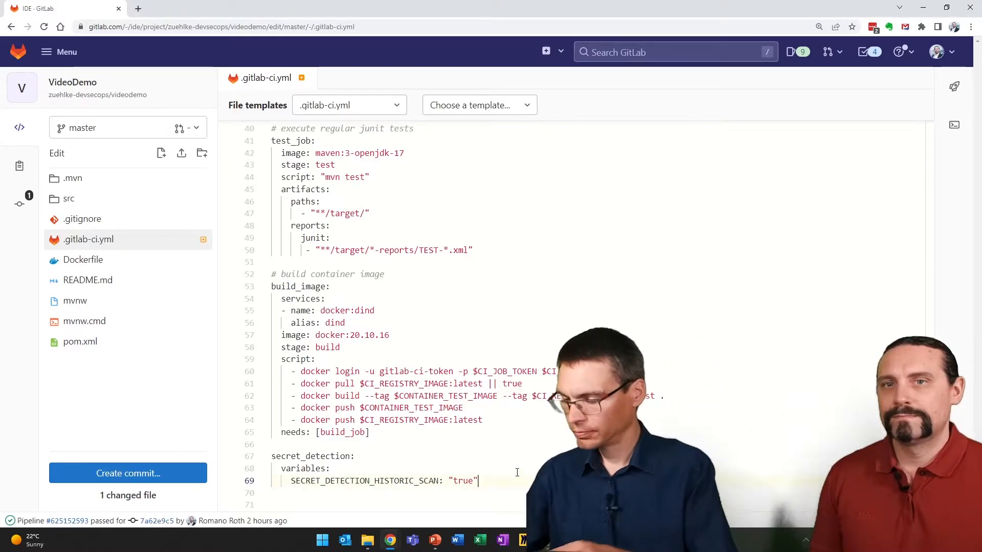
{"action": "scroll", "scroll_direction": "down", "scroll_amount": 3}
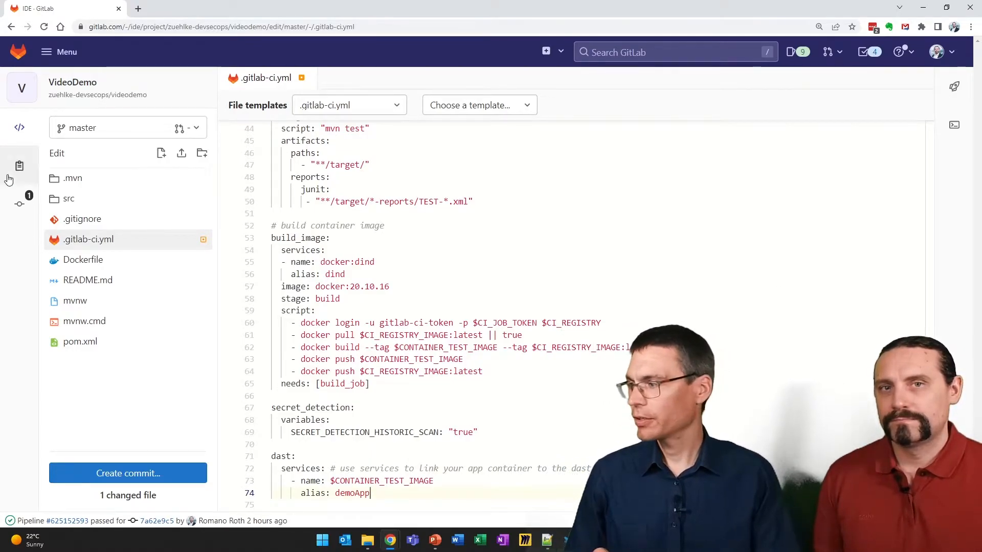
- Commit the .gitlab-ci.yml changes to master with the message 'Added DAST'
{"action": "left_click", "coordinate": [128, 473]}
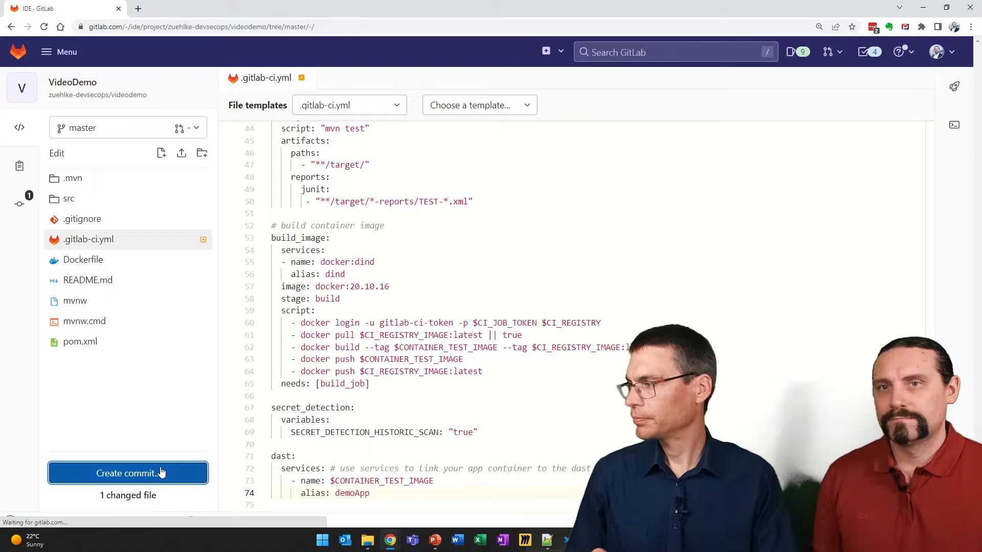
{"action": "left_click", "coordinate": [128, 473]}
{"action": "type", "text": "A"}
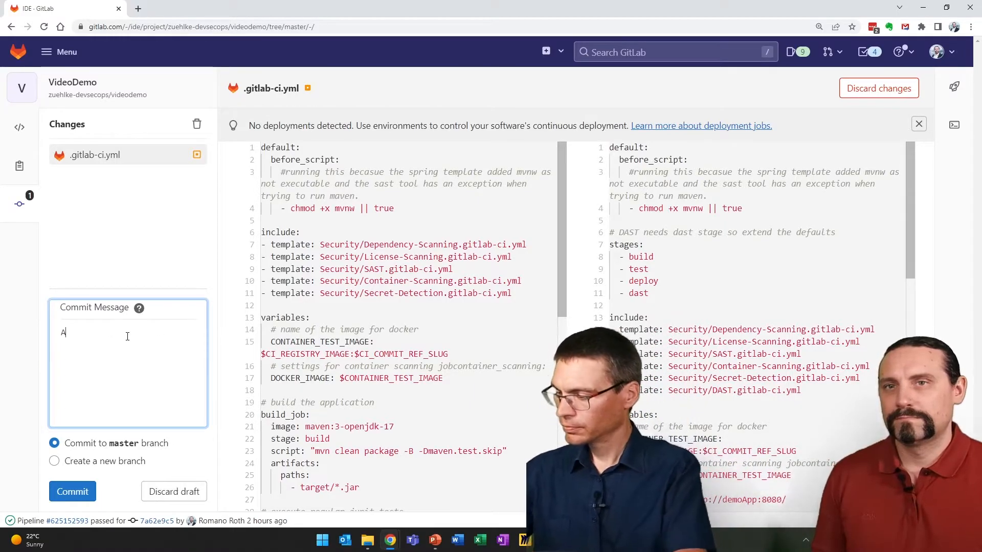
{"action": "type", "text": "dded DA"}
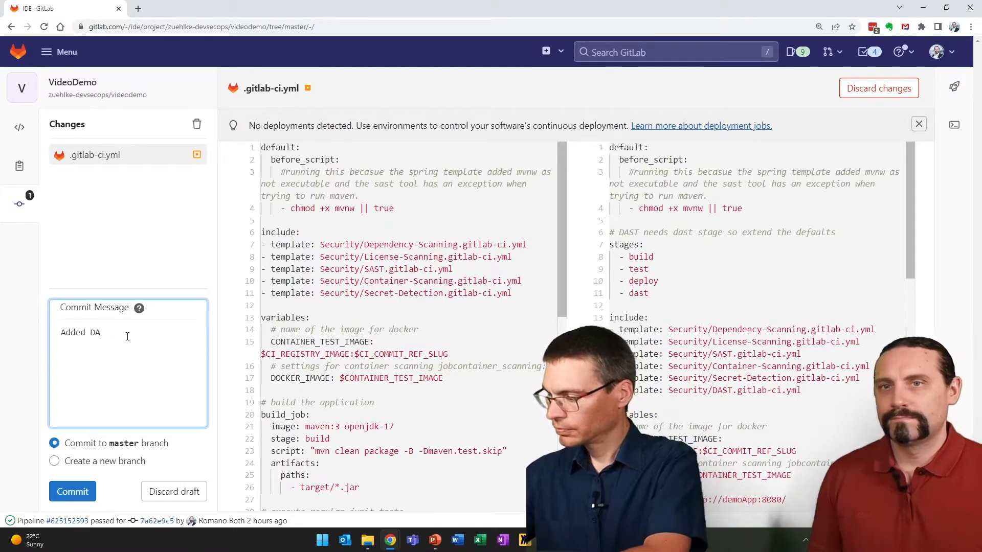
{"action": "type", "text": "ST"}
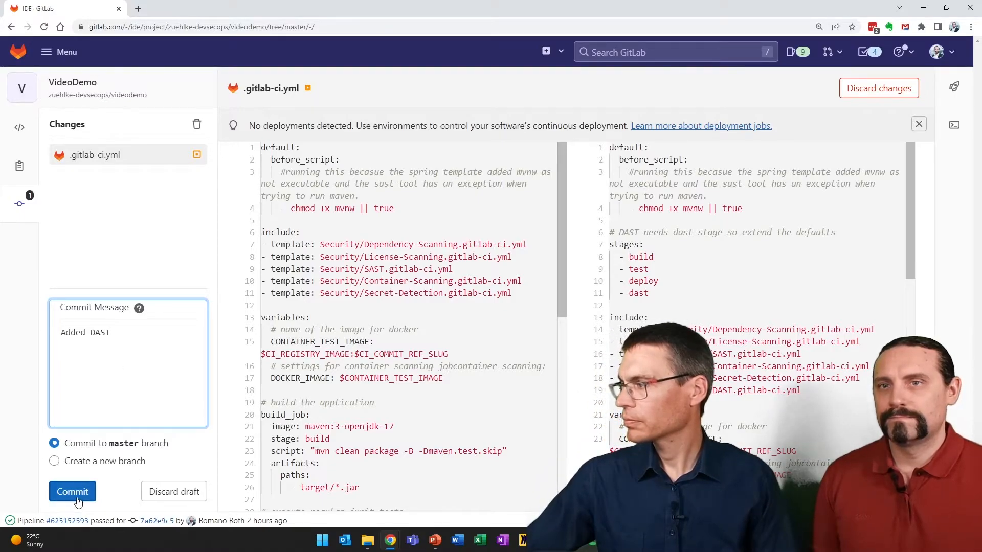
{"action": "left_click", "coordinate": [72, 491]}
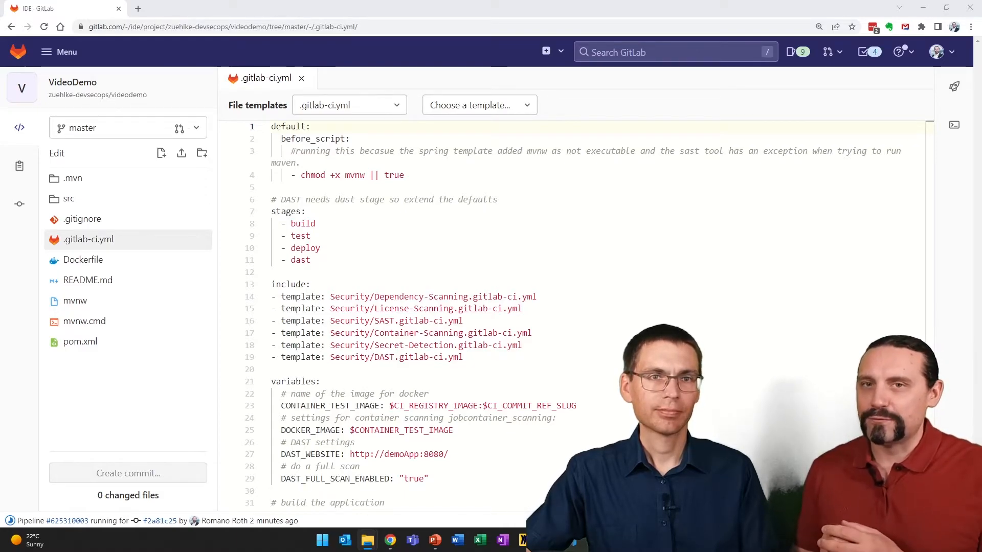
- Review the committed DAST configuration after the 'Added DAST' pipeline passed
{"action": "scroll", "scroll_direction": "down", "scroll_amount": 3}
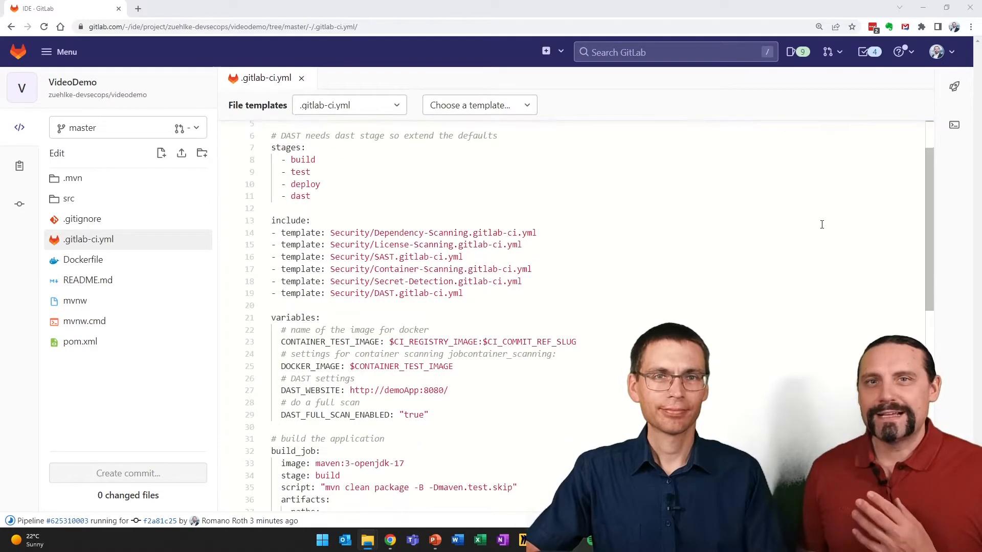
{"action": "scroll", "scroll_direction": "down", "scroll_amount": 3}
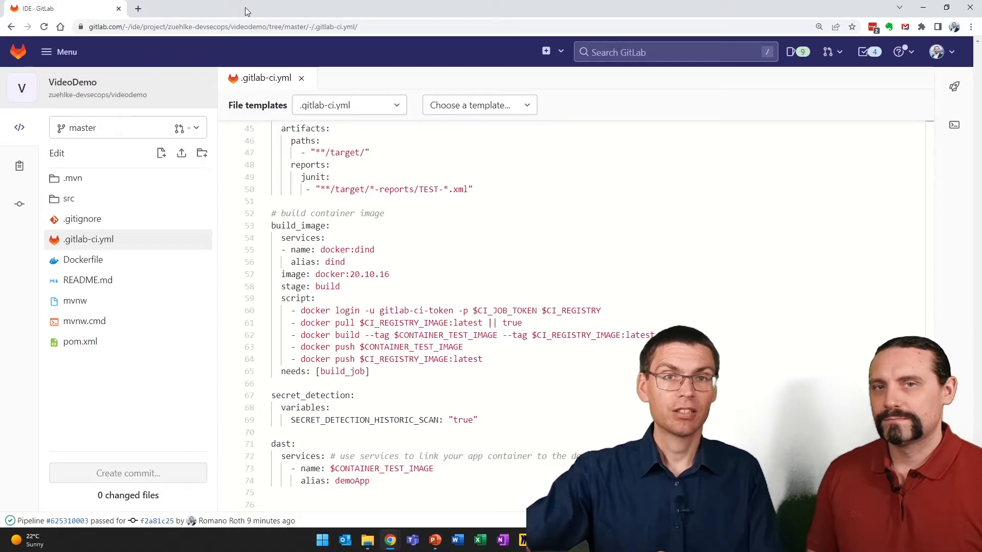
{"action": "mouse_move", "coordinate": [3, 34]}
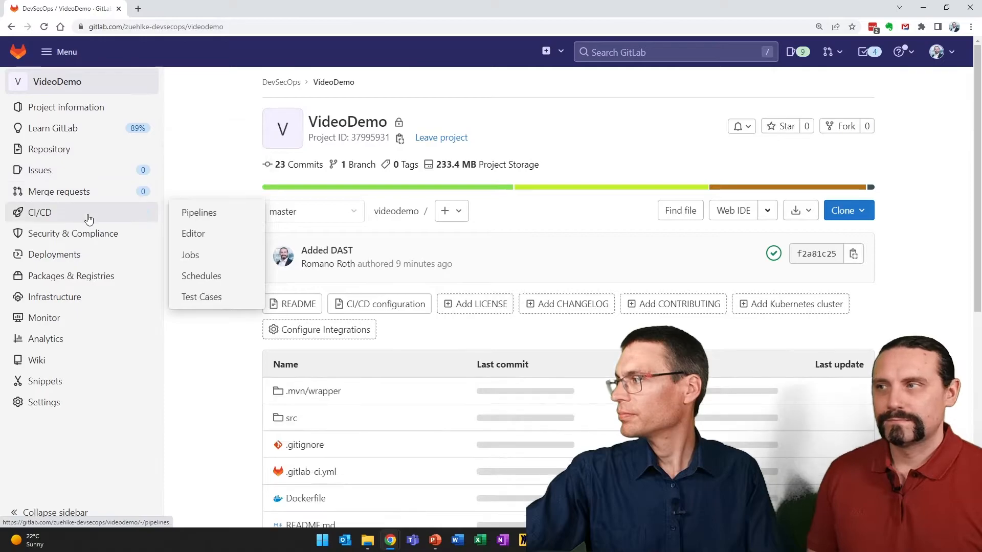
- Open pipeline #625310003 for 'Added DAST' and view the dast job's details in the job graph
{"action": "left_click", "coordinate": [198, 213]}
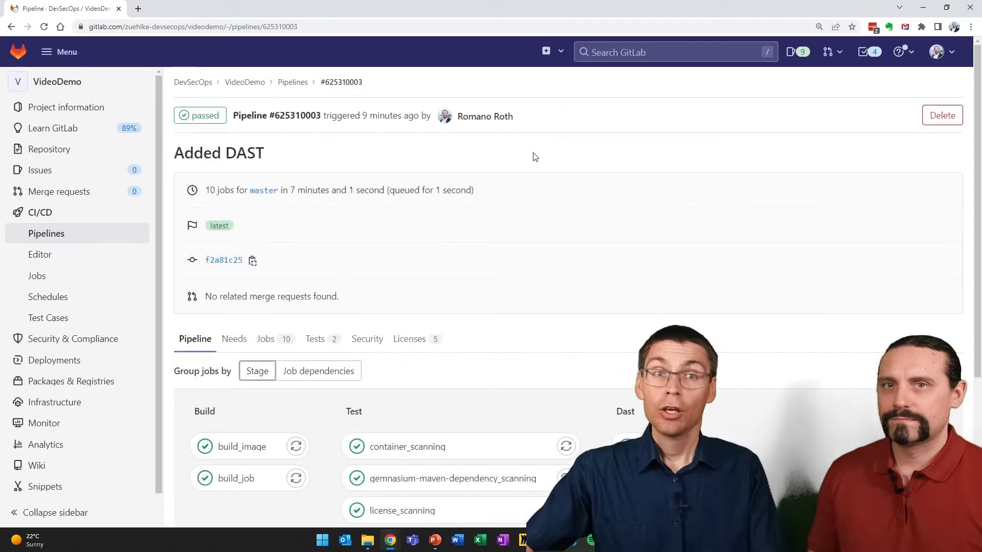
{"action": "mouse_move", "coordinate": [533, 146]}
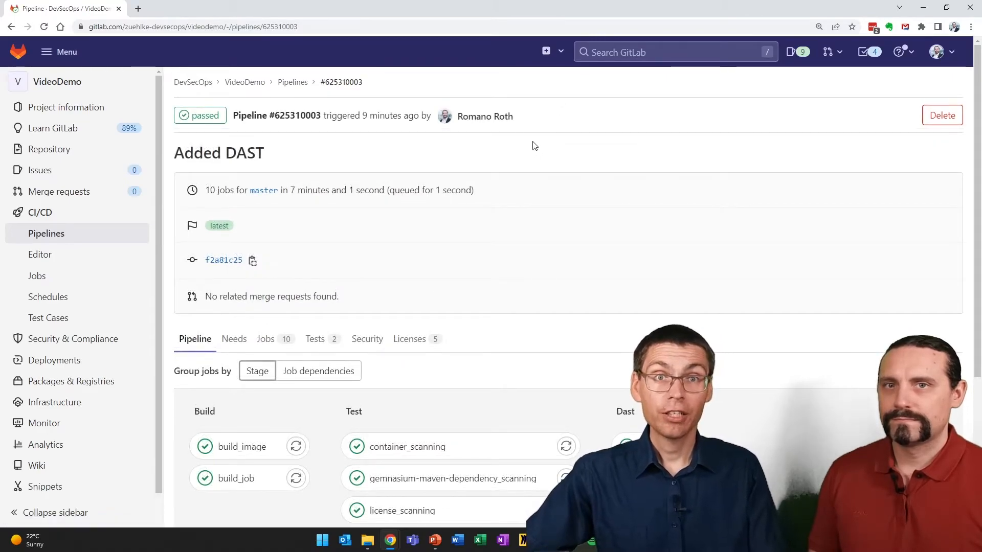
{"action": "scroll", "scroll_direction": "down", "scroll_amount": 3}
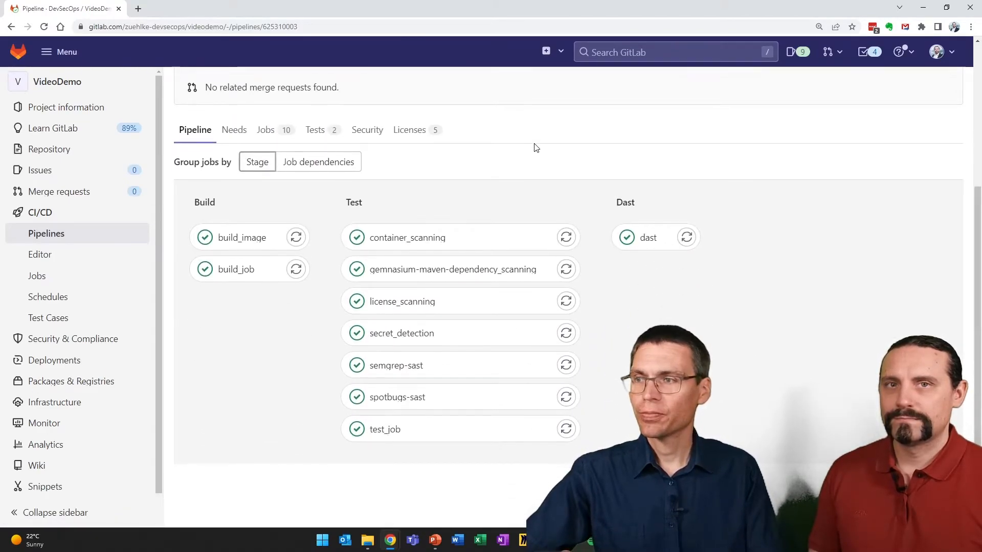
{"action": "mouse_move", "coordinate": [681, 270]}
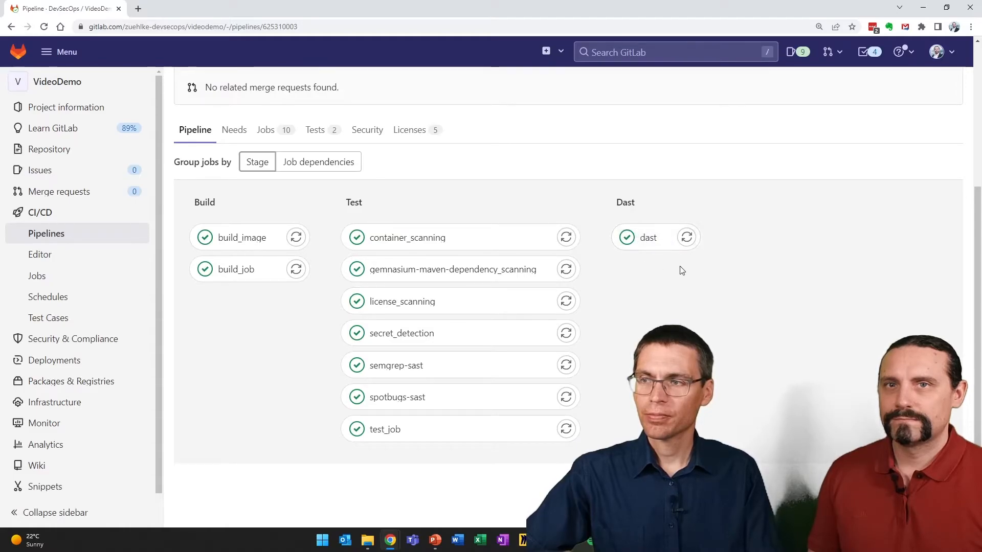
{"action": "mouse_move", "coordinate": [649, 238]}
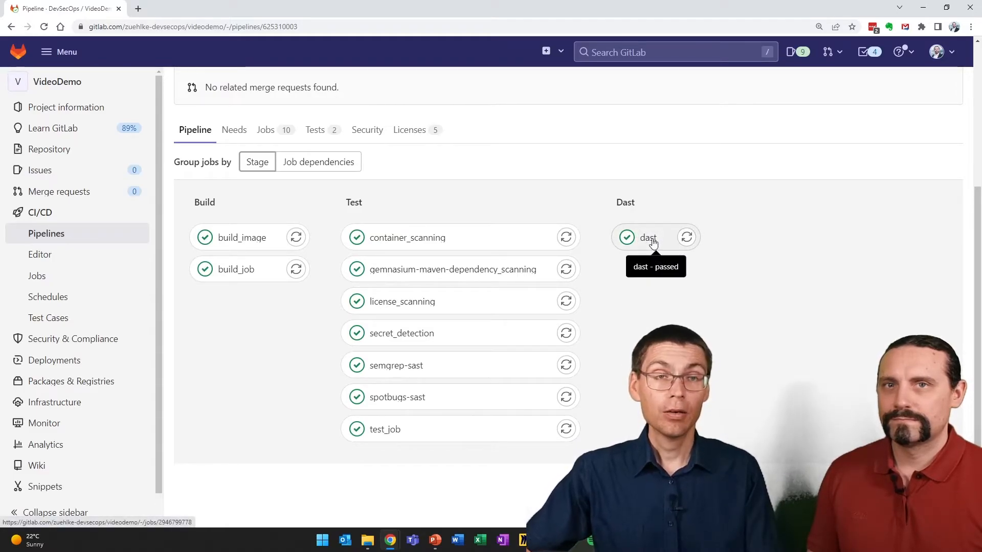
{"action": "left_click", "coordinate": [648, 238]}
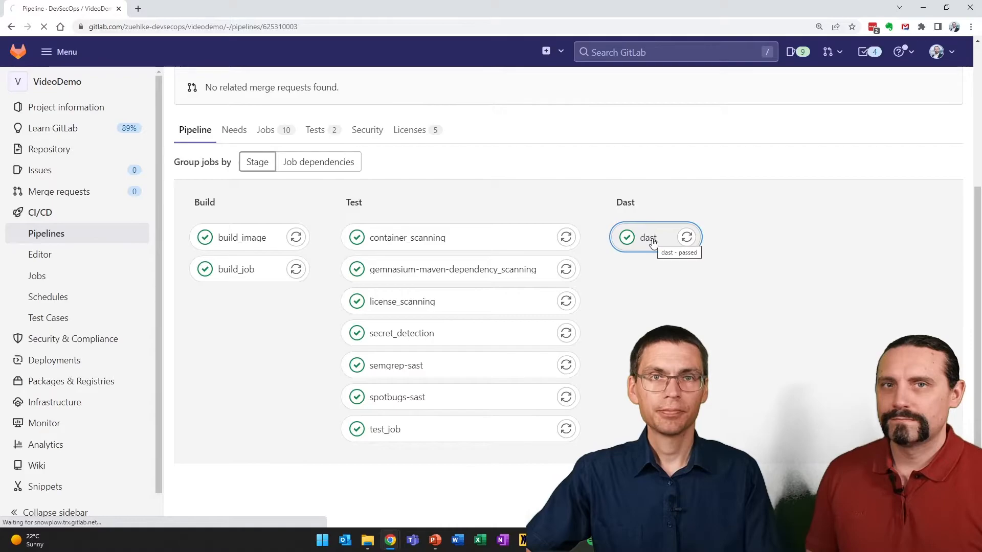
{"action": "left_click", "coordinate": [647, 237]}
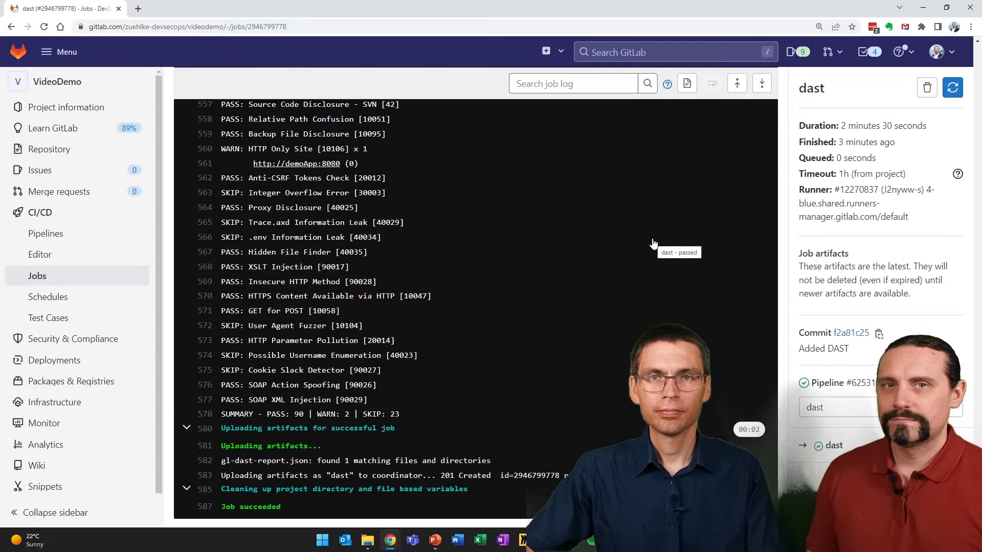
{"action": "scroll", "scroll_direction": "up", "scroll_amount": 3}
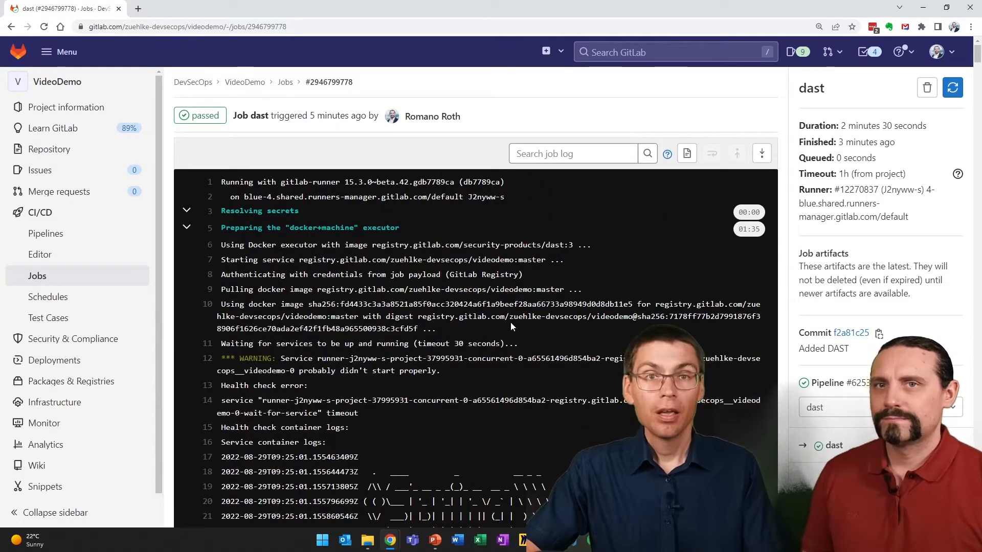
{"action": "scroll", "scroll_direction": "down", "scroll_amount": 3}
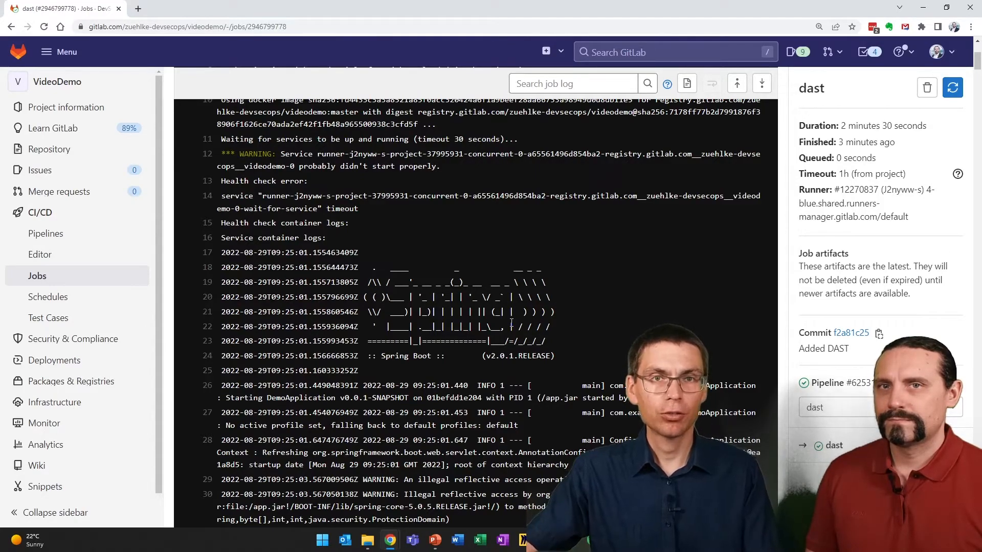
{"action": "scroll", "scroll_direction": "down", "scroll_amount": 3}
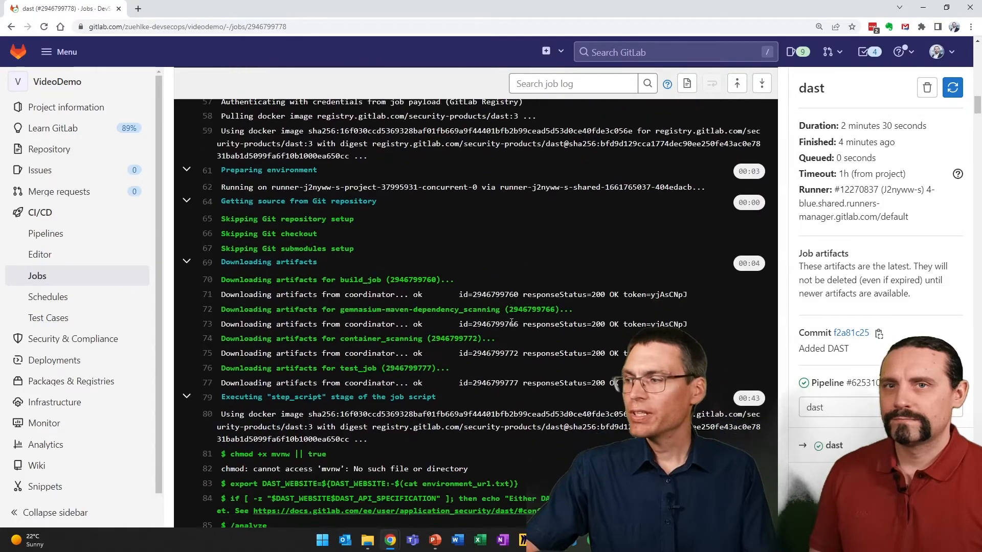
{"action": "scroll", "scroll_direction": "down", "scroll_amount": 3}
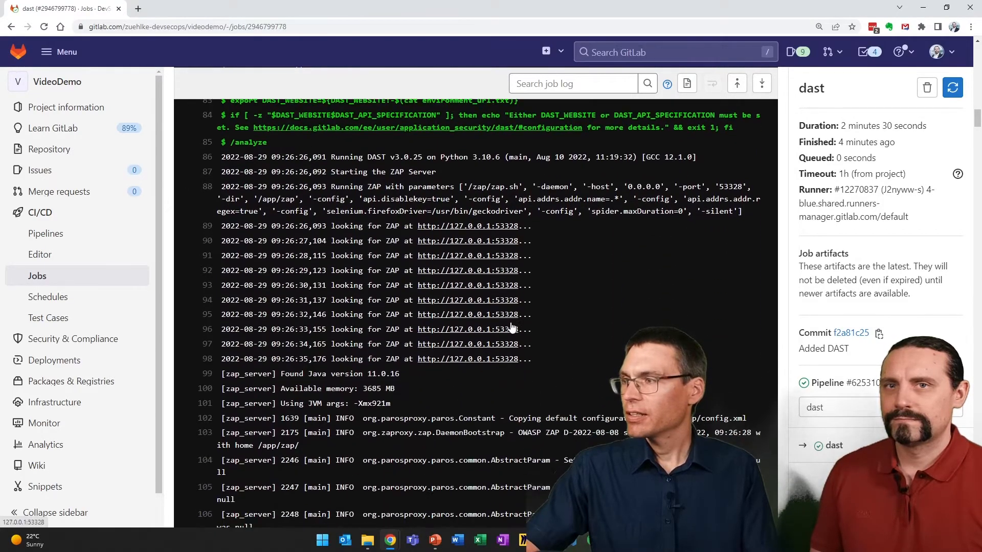
{"action": "scroll", "scroll_direction": "down", "scroll_amount": 3}
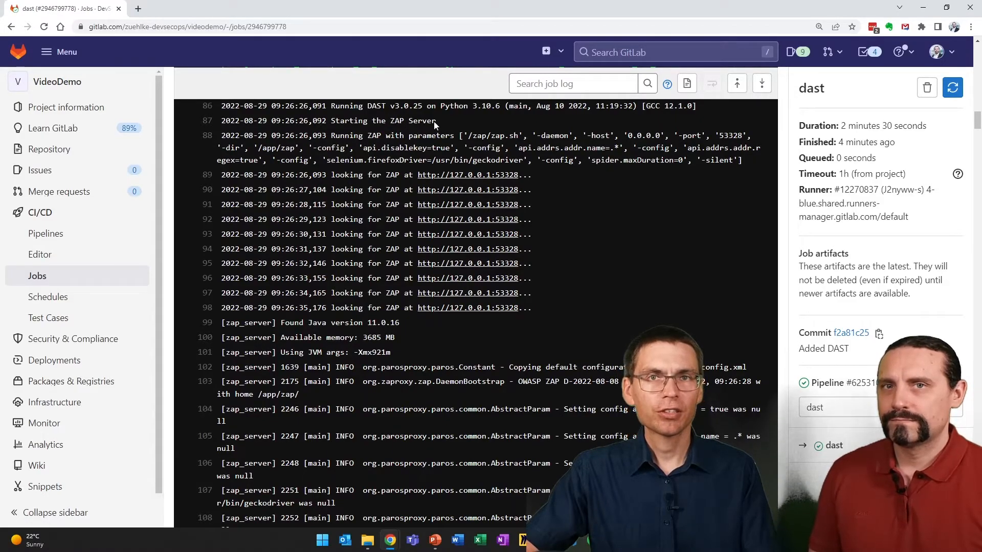
{"action": "scroll", "scroll_direction": "down", "scroll_amount": 3}
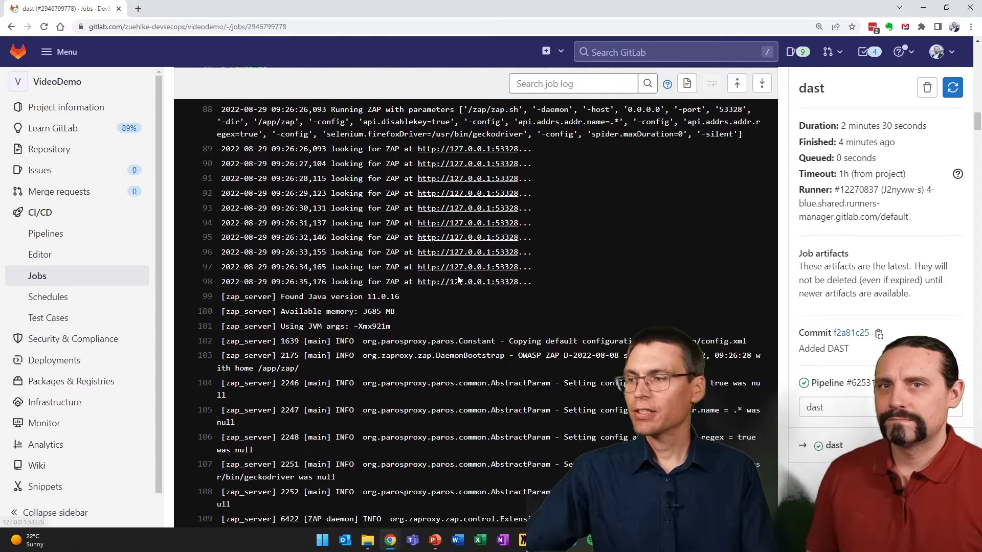
{"action": "scroll", "scroll_direction": "down", "scroll_amount": 3}
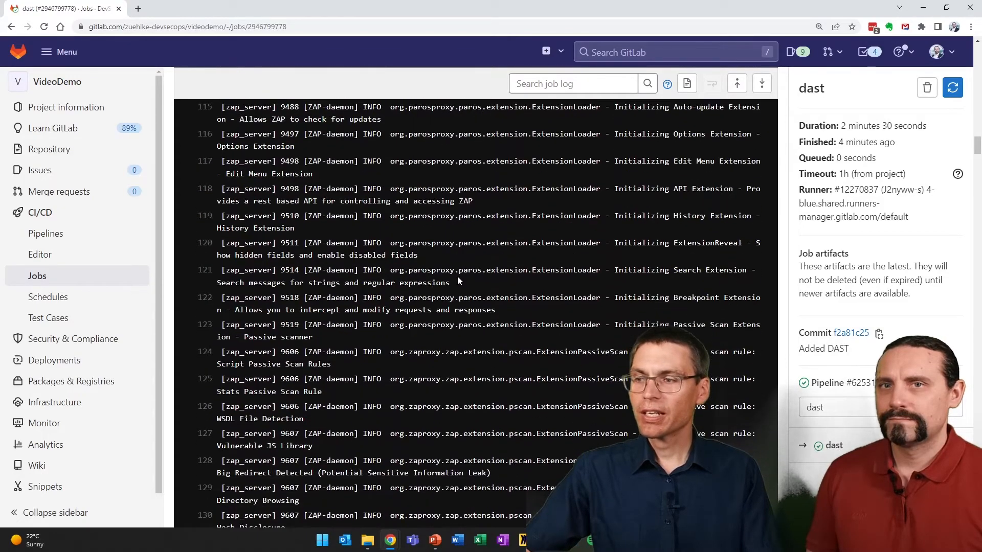
{"action": "scroll", "scroll_direction": "down", "scroll_amount": 3}
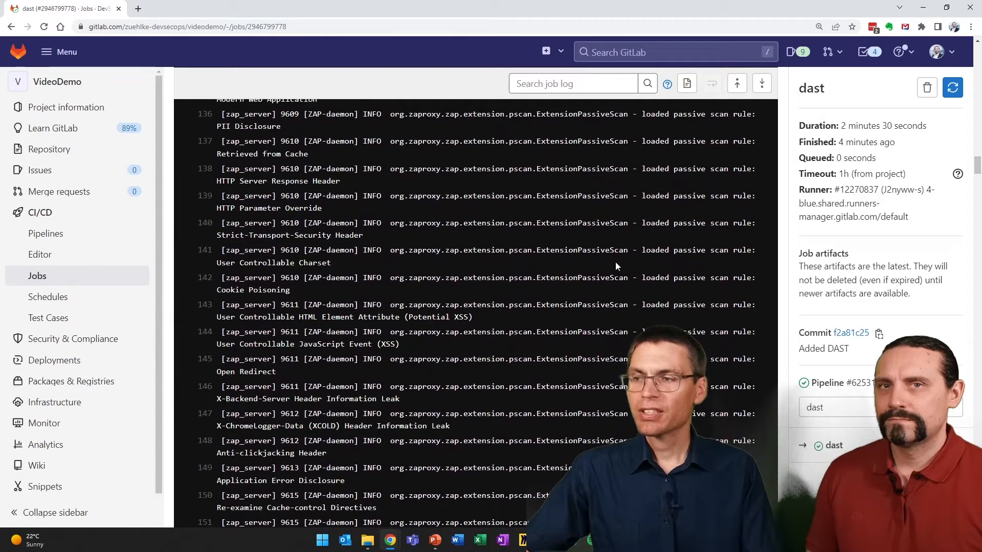
{"action": "scroll", "scroll_direction": "down", "scroll_amount": 3}
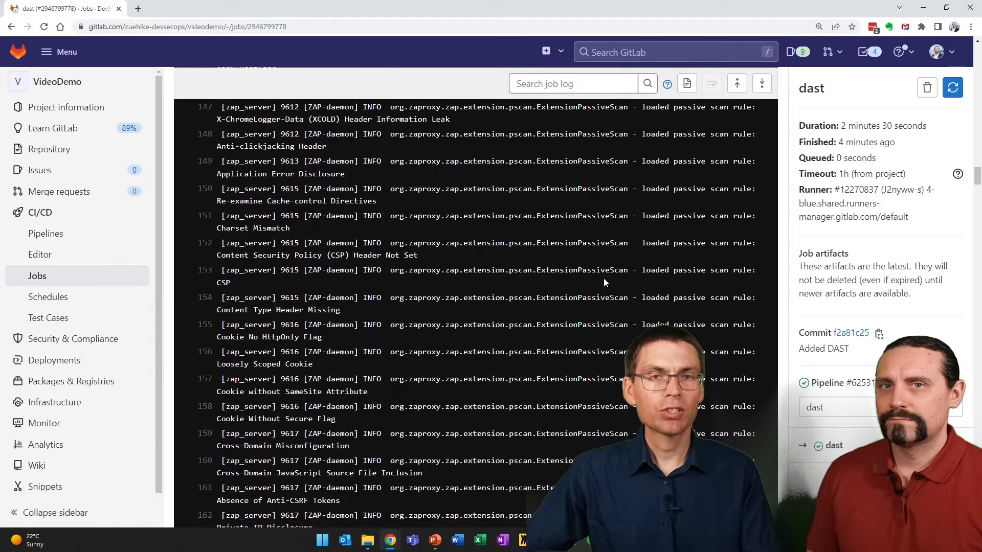
{"action": "scroll", "scroll_direction": "down", "scroll_amount": 3}
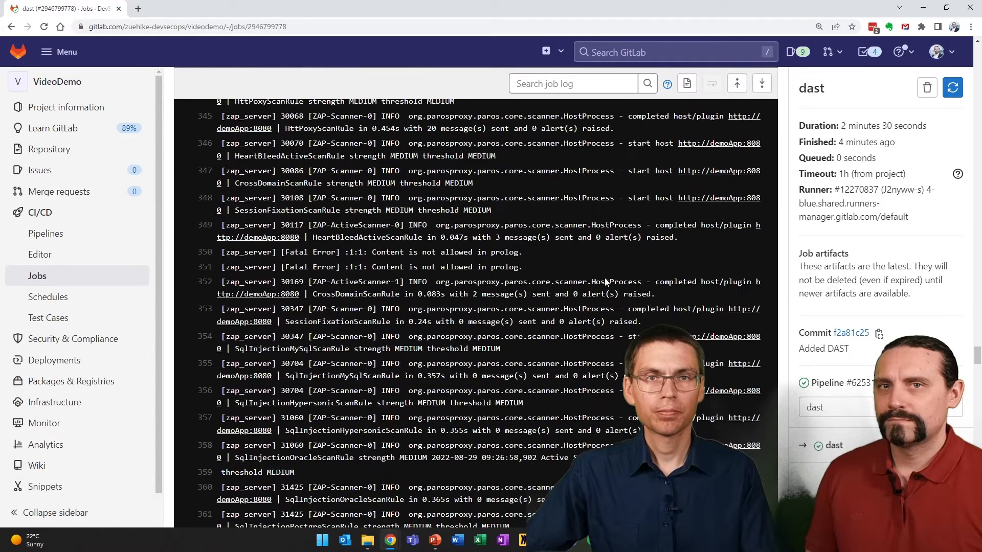
{"action": "scroll", "scroll_direction": "down", "scroll_amount": 3}
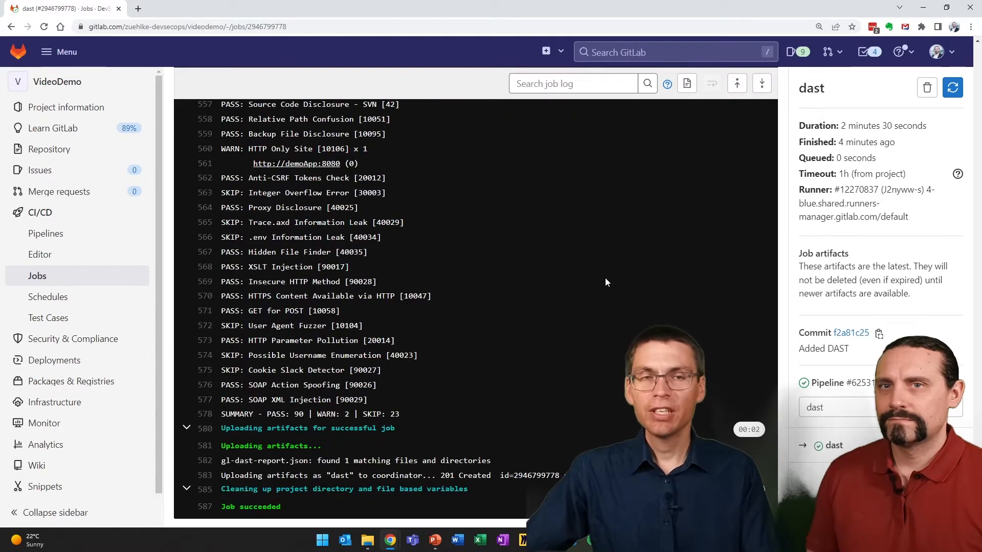
{"action": "mouse_move", "coordinate": [596, 348]}
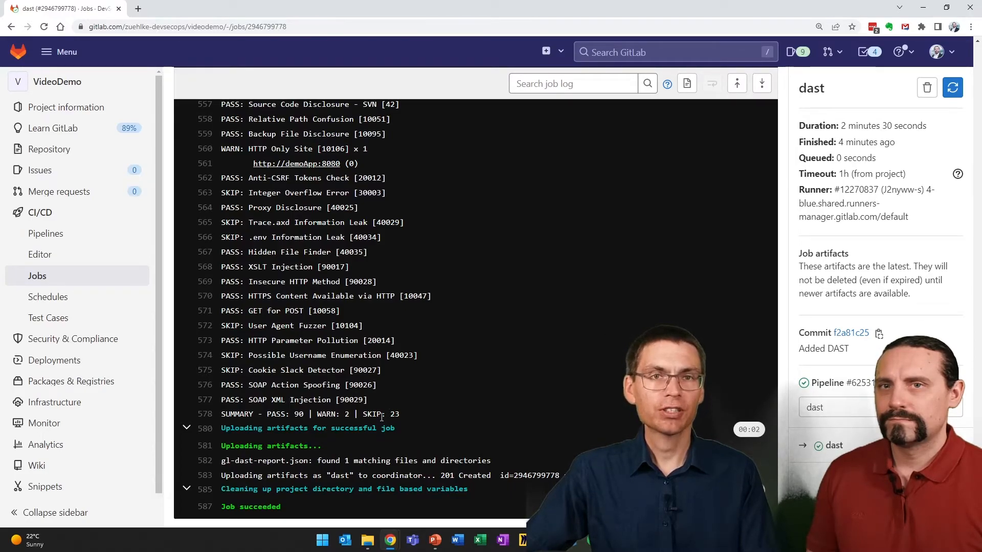
{"action": "mouse_move", "coordinate": [10, 27]}
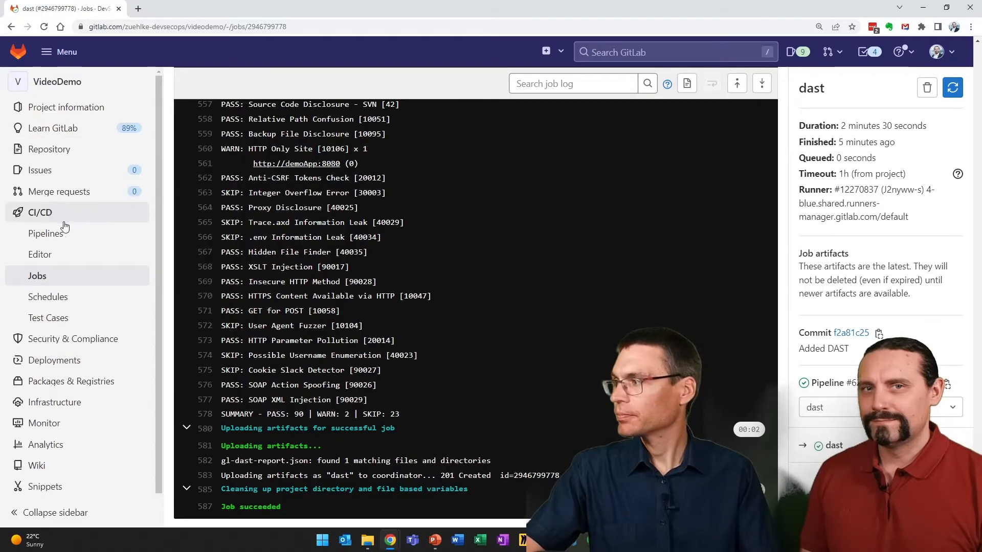
- Return to the passed 'Added DAST' pipeline #625310003 overview from the Pipelines list
{"action": "left_click", "coordinate": [46, 233]}
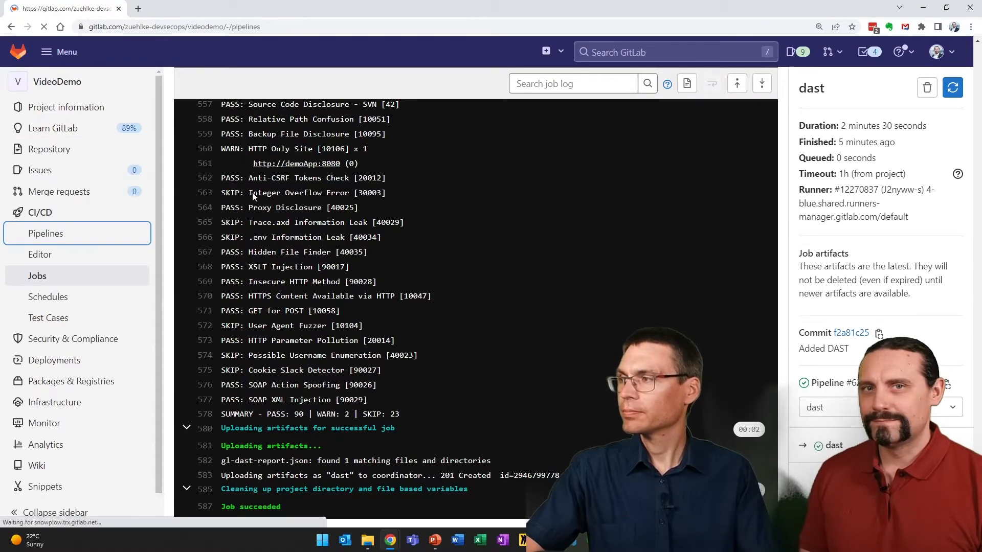
{"action": "left_click", "coordinate": [46, 234]}
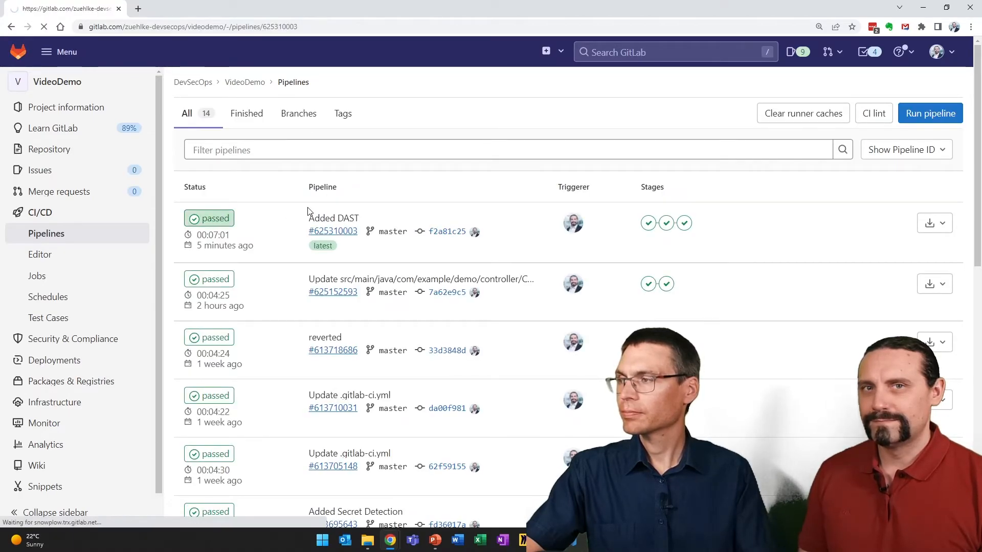
{"action": "left_click", "coordinate": [333, 231]}
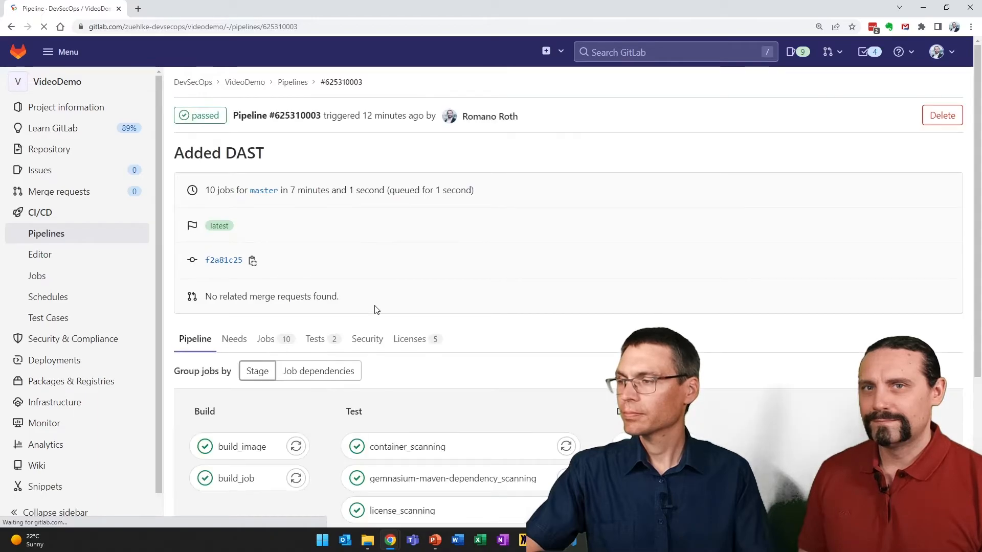
{"action": "mouse_move", "coordinate": [367, 338]}
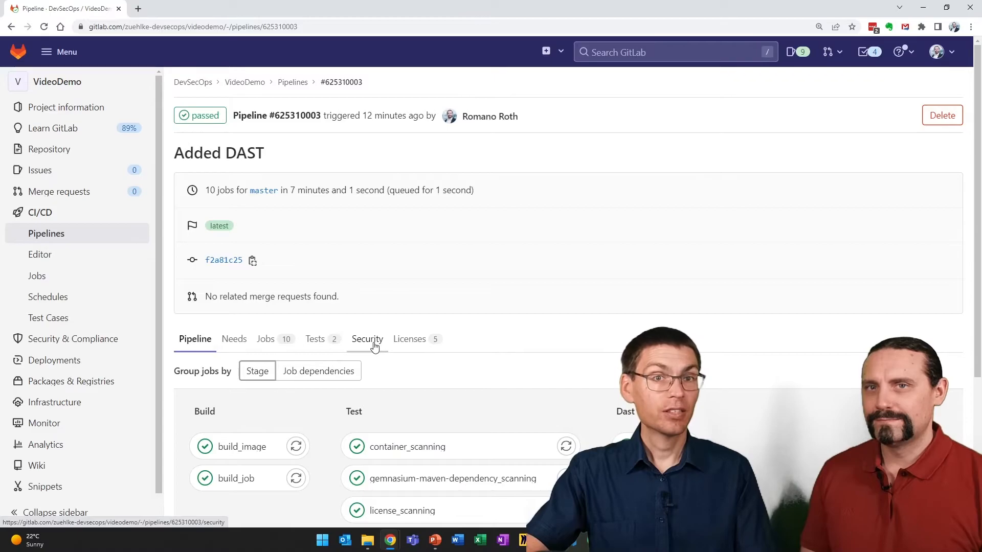
- Filter the pipeline's Security results to the DAST tool, showing HTTP Only Site and X-Content-Type-Options findings
{"action": "left_click", "coordinate": [366, 338]}
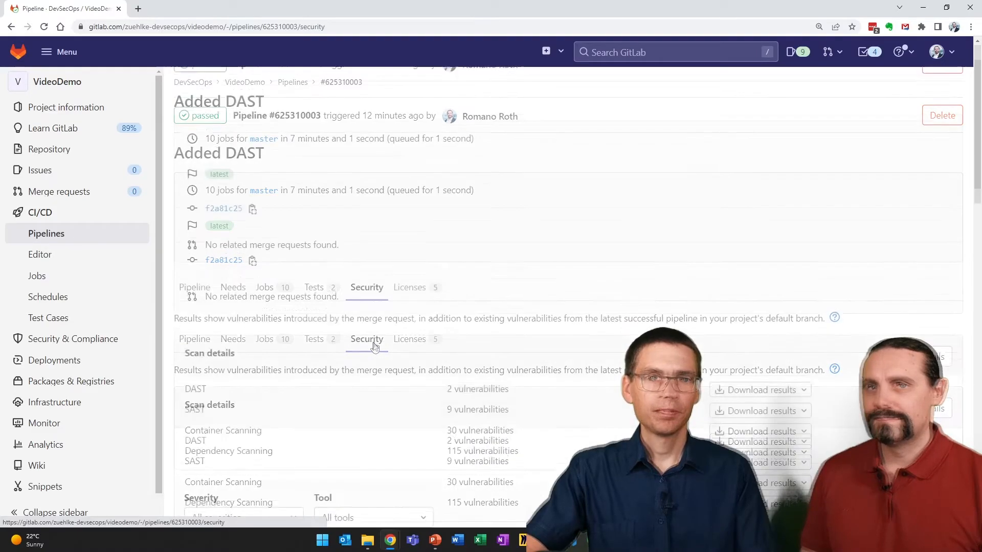
{"action": "scroll", "scroll_direction": "down", "scroll_amount": 3}
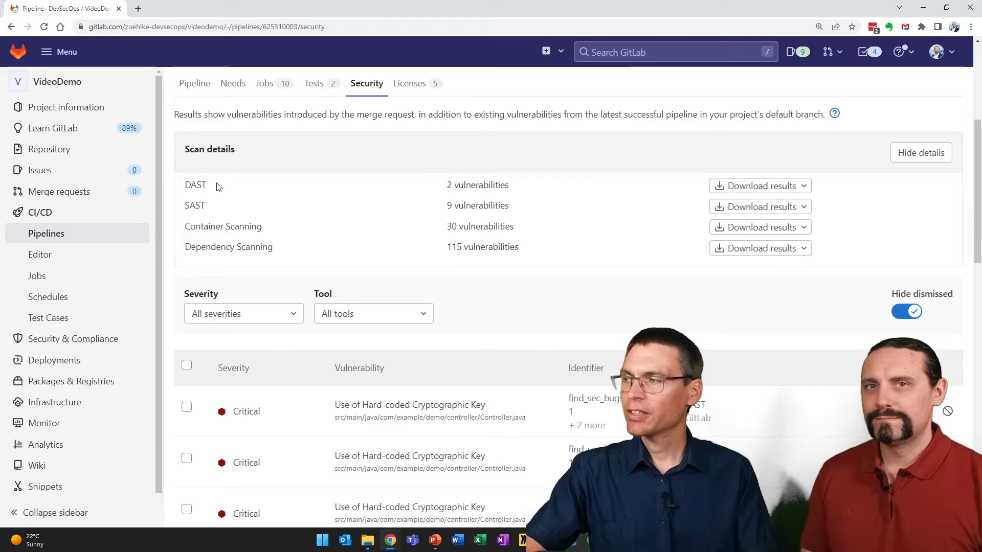
{"action": "mouse_move", "coordinate": [501, 185]}
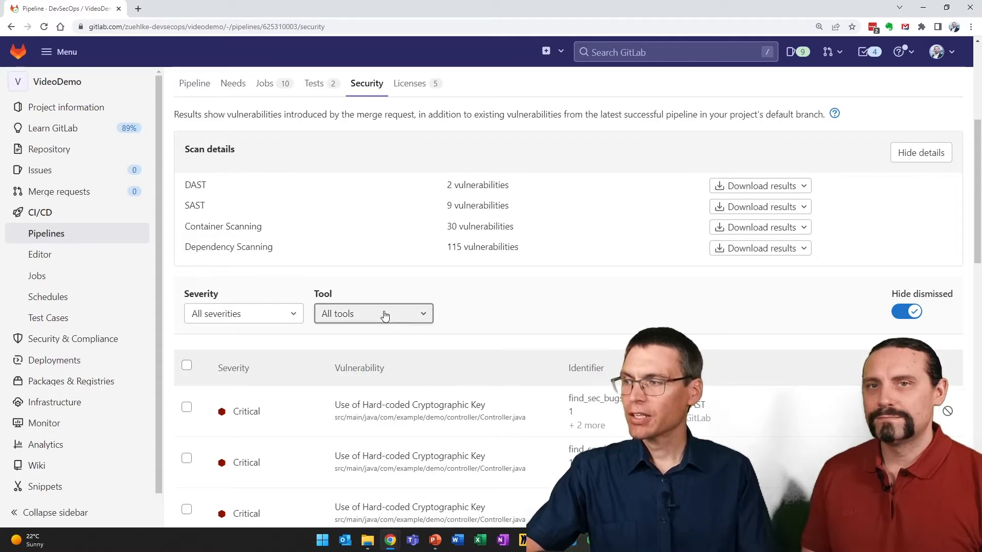
{"action": "left_click", "coordinate": [374, 314]}
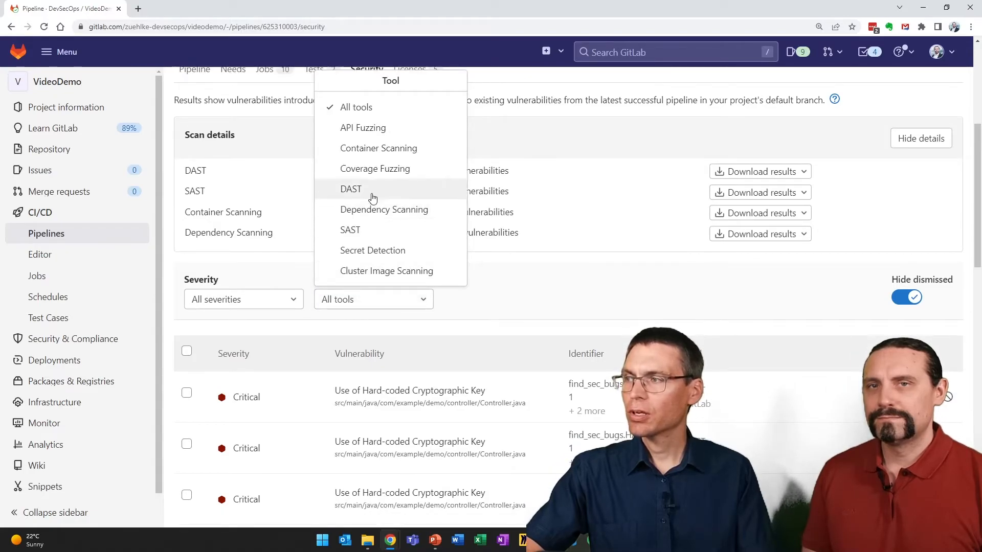
{"action": "left_click", "coordinate": [350, 193]}
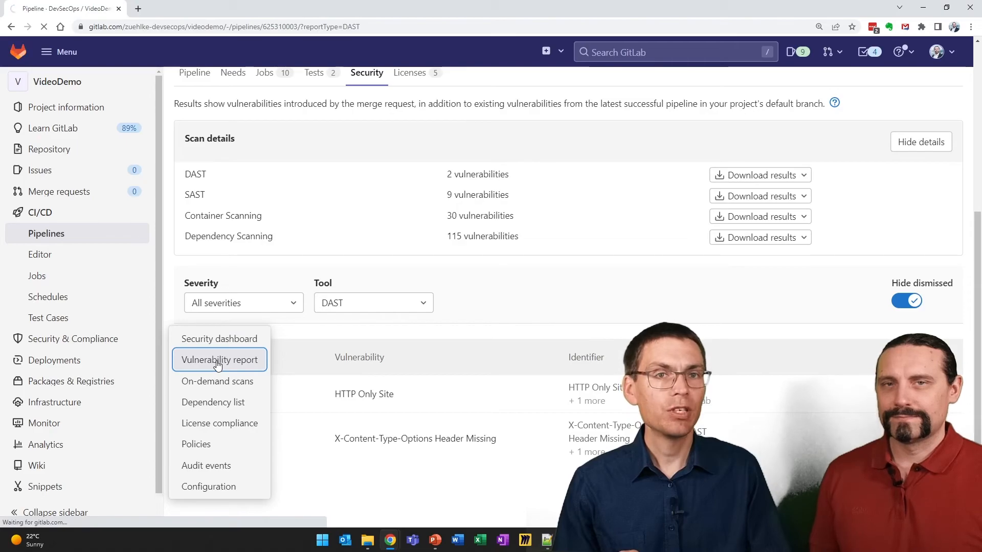
- Filter the project Vulnerability report to DAST, listing the HTTP Only Site and X-Content-Type-Options findings
{"action": "left_click", "coordinate": [219, 359]}
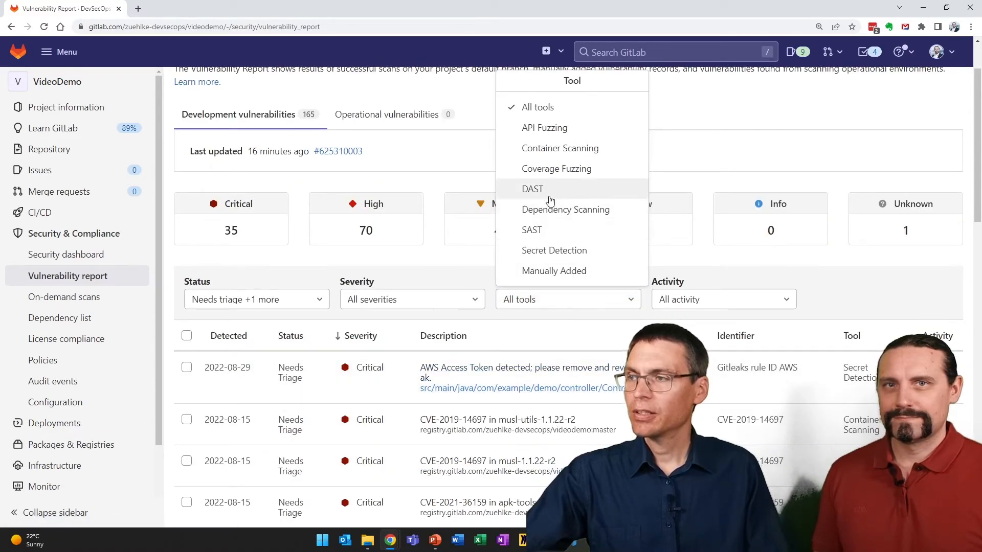
{"action": "left_click", "coordinate": [531, 188]}
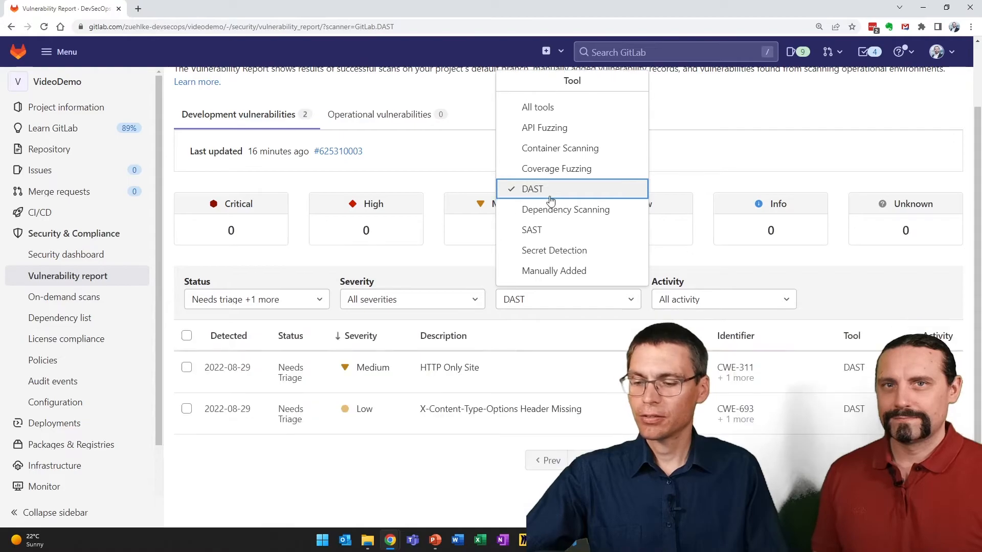
{"action": "mouse_move", "coordinate": [593, 230]}
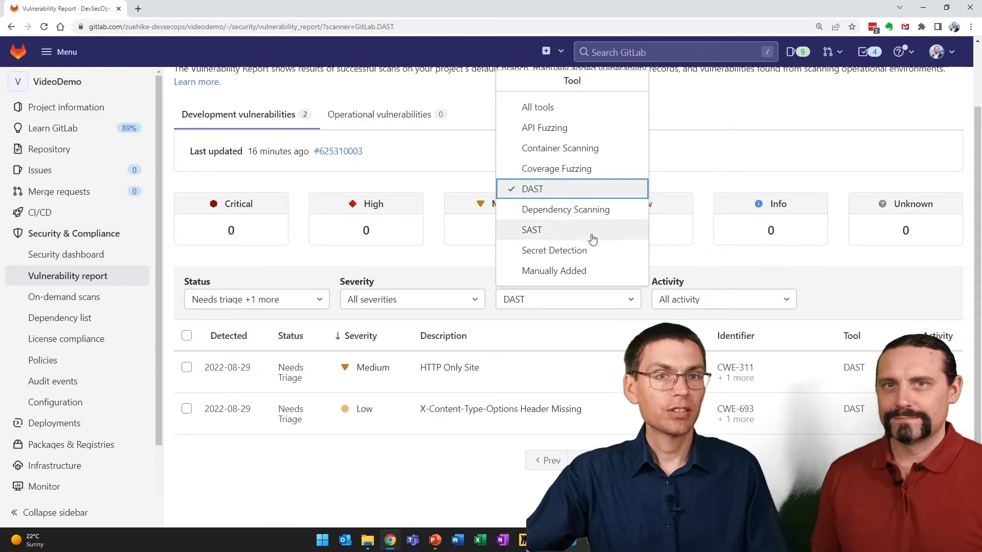